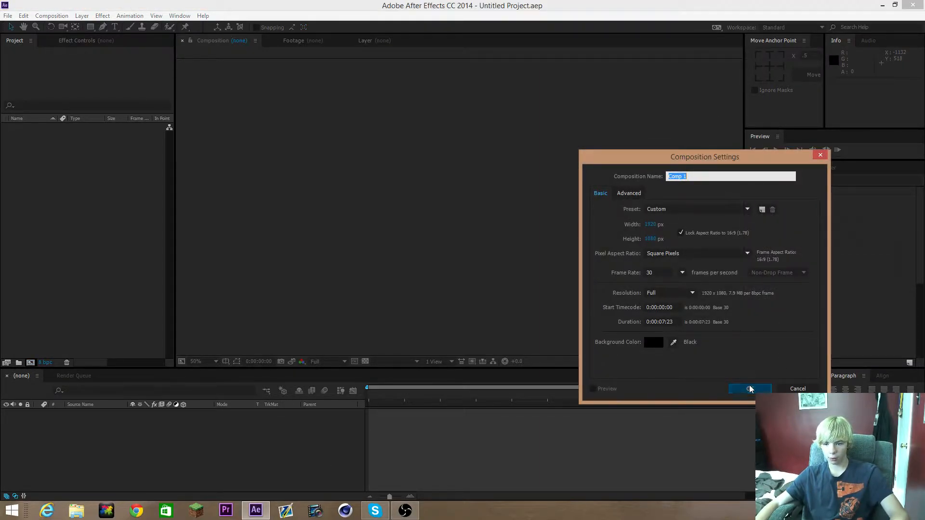
- Confirm the 1920x1080 Comp 1 and add a full-frame pink solid background
left_click(749, 388)
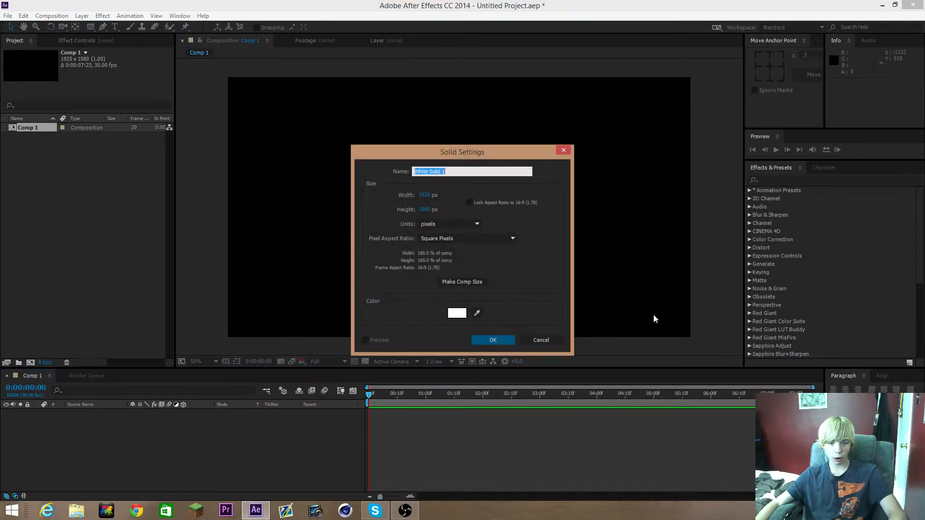
left_click(457, 312)
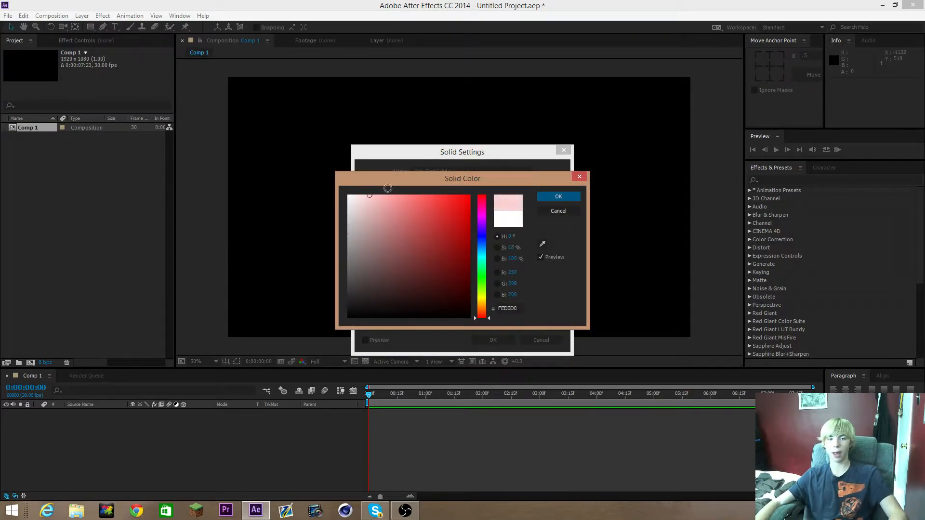
left_click(446, 219)
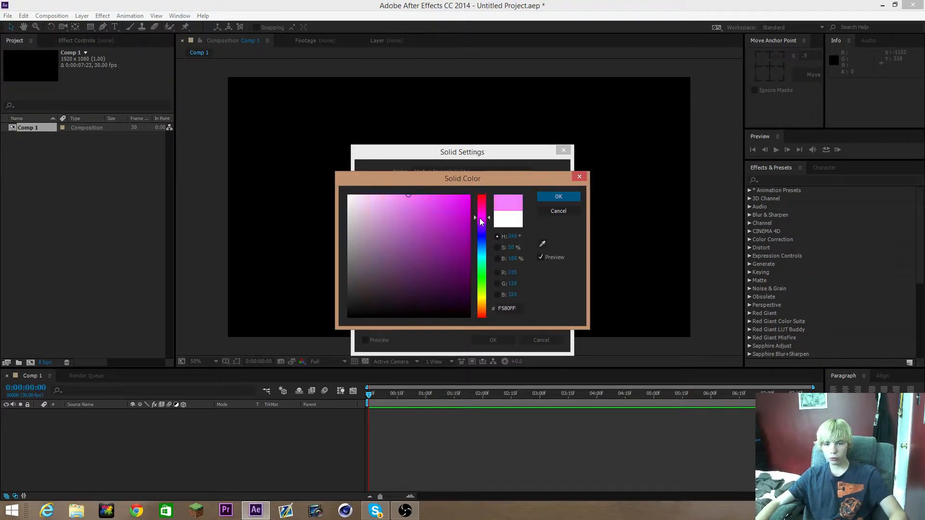
left_click(481, 309)
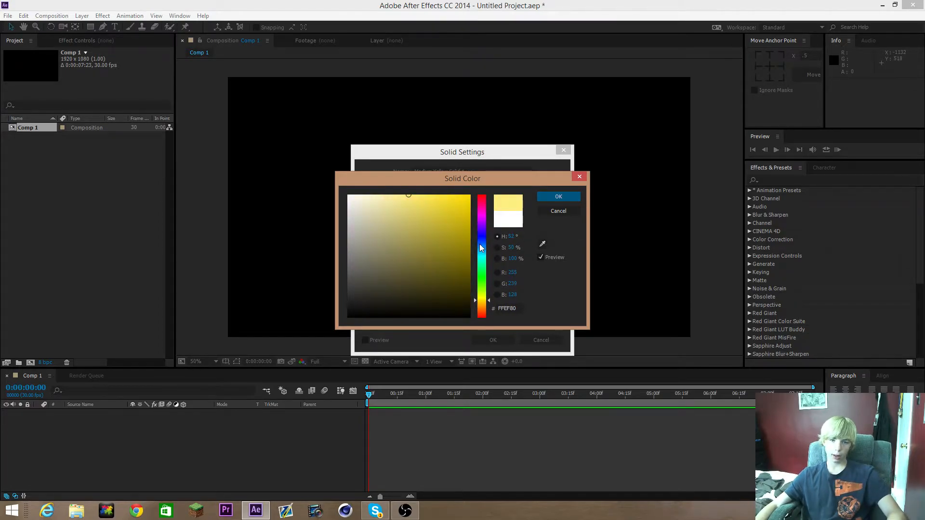
left_click_drag(481, 248, 481, 219)
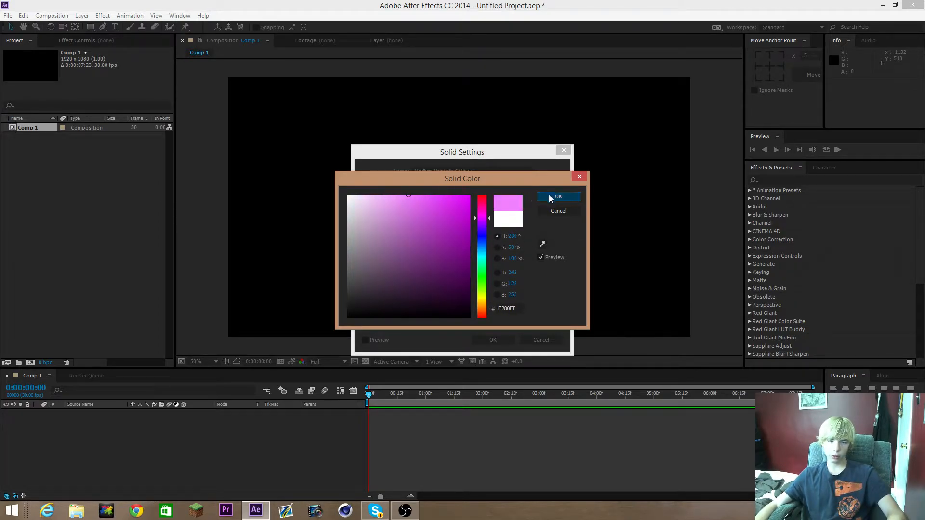
left_click(558, 196)
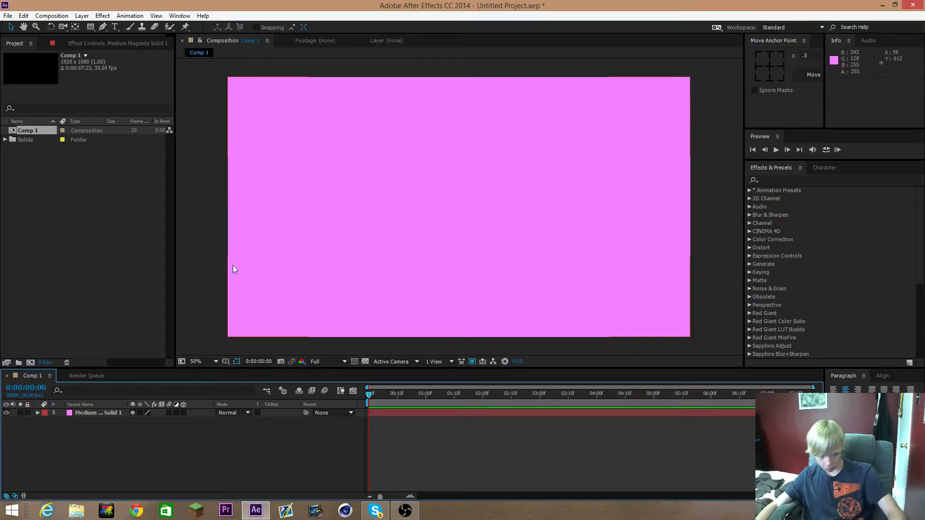
mouse_move(148, 473)
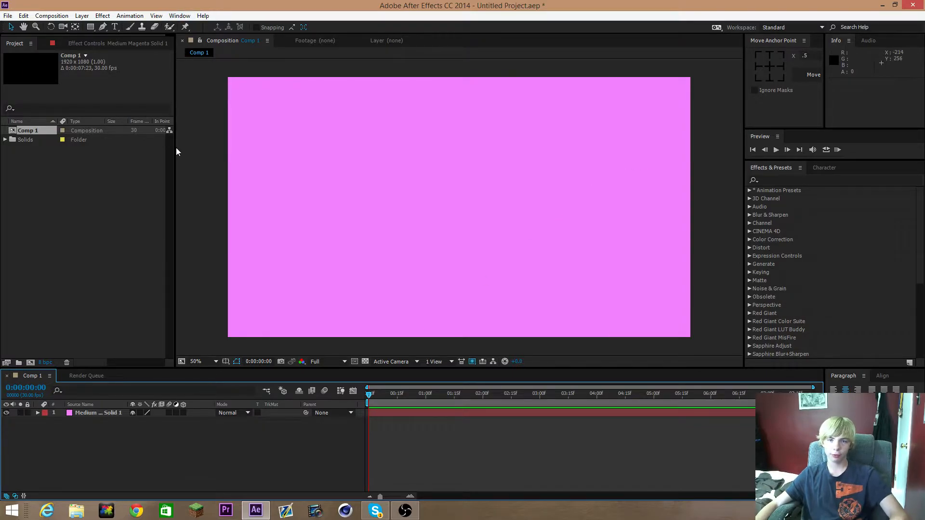
- Right-click the empty timeline area to show the New layer submenu
right_click(146, 435)
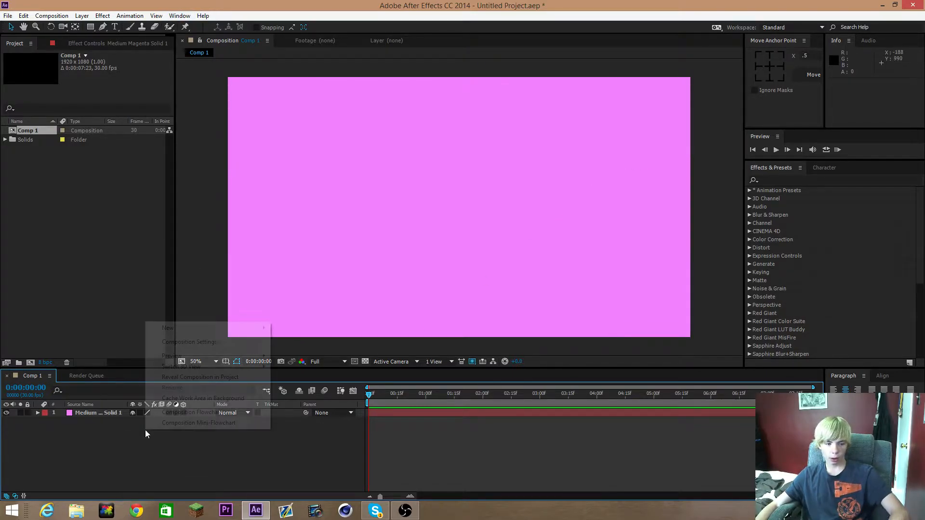
mouse_move(168, 328)
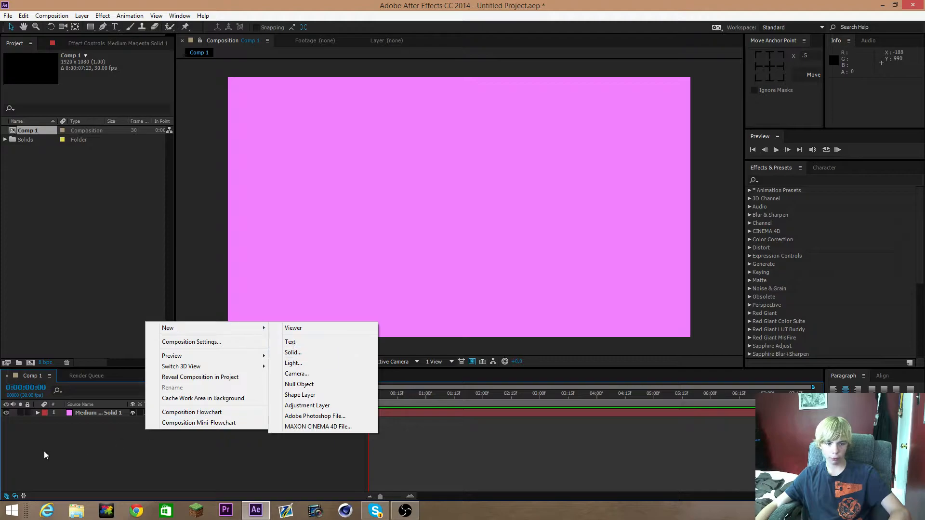
mouse_move(300, 394)
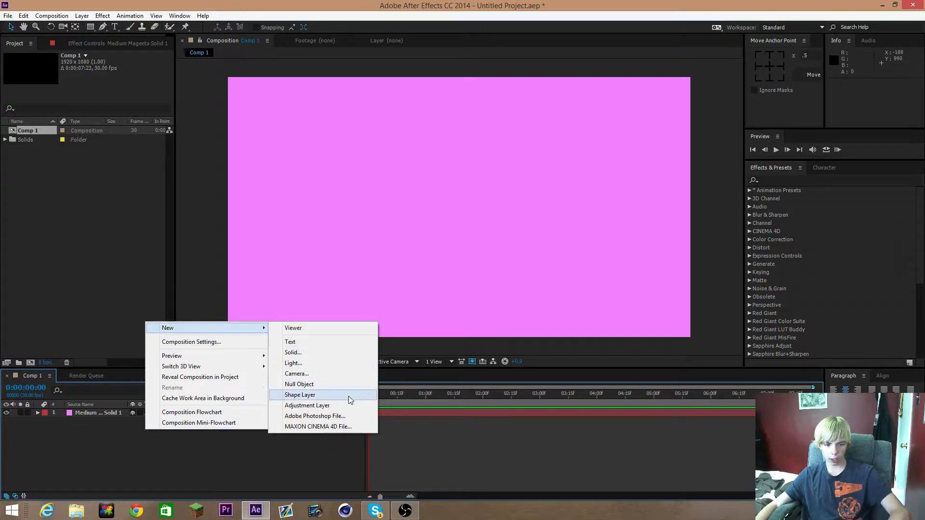
- Add Shape Layer 1 holding a rectangle path with a stroke
left_click(300, 395)
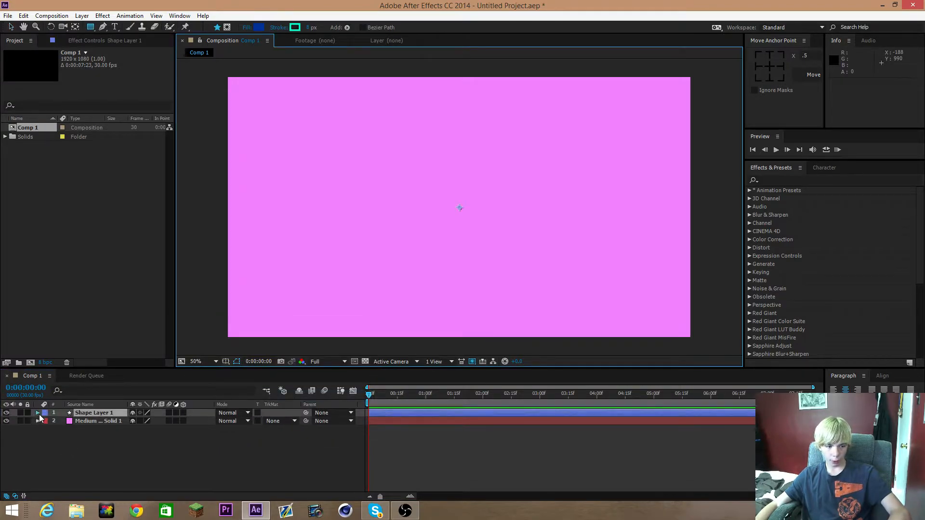
left_click(209, 421)
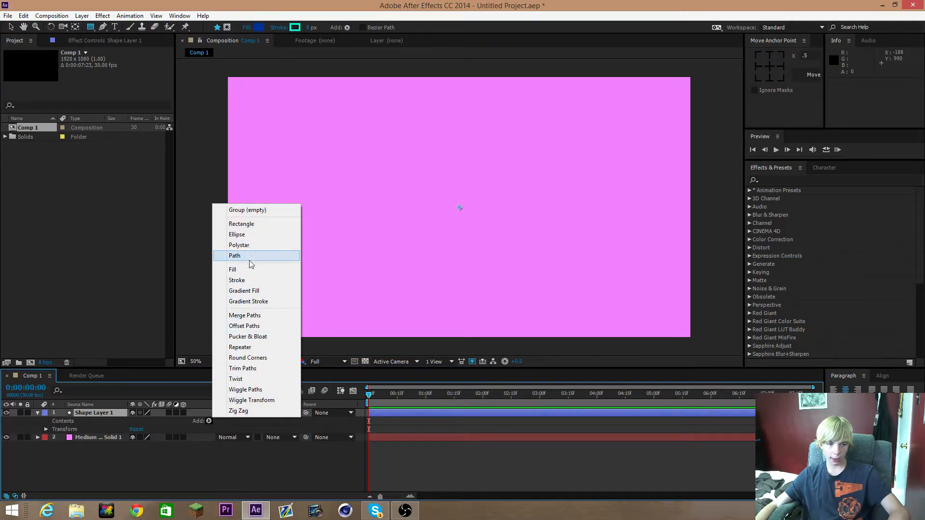
mouse_move(241, 223)
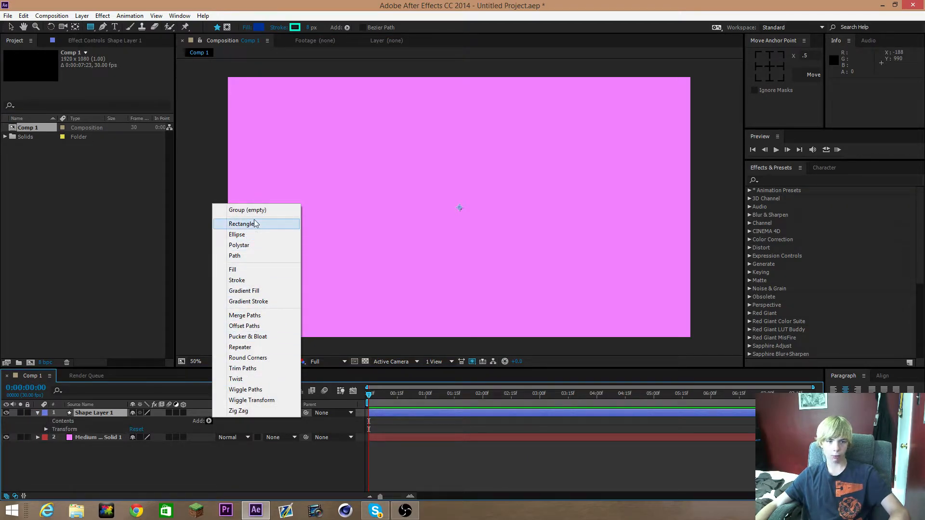
left_click(242, 223)
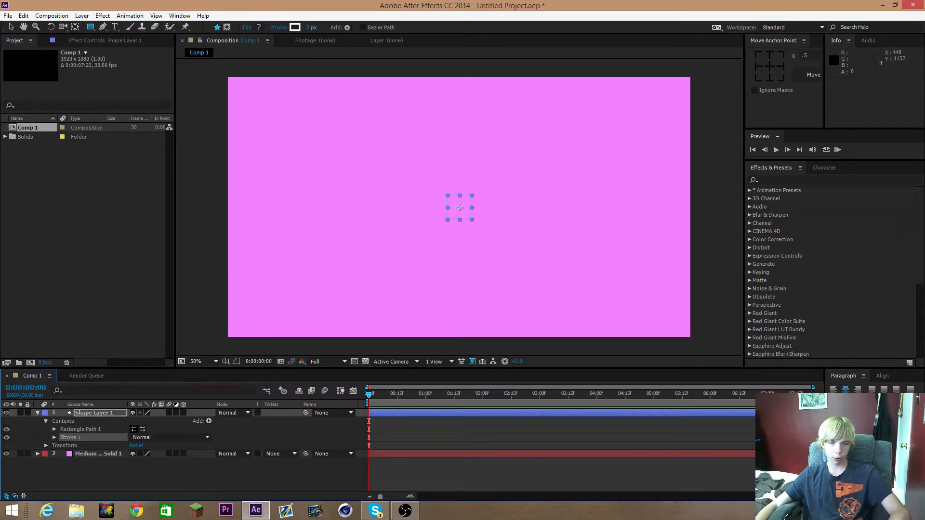
left_click(55, 438)
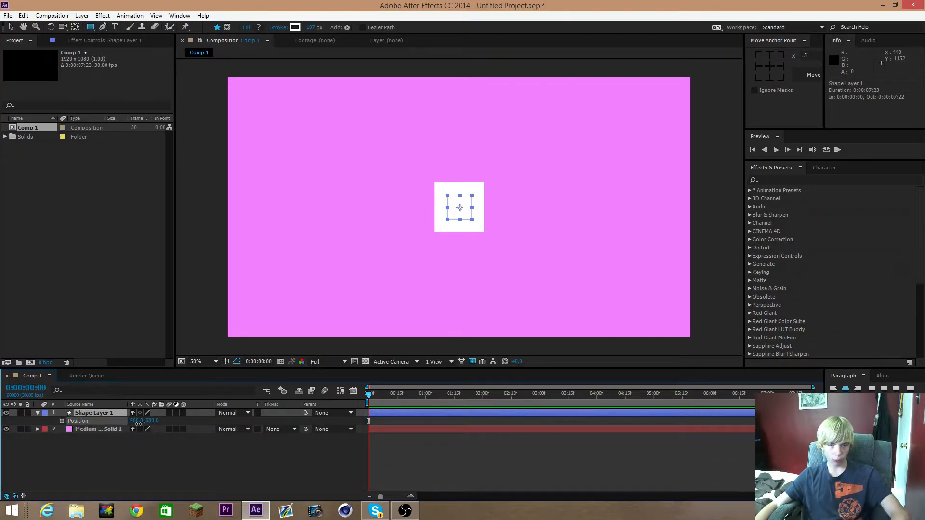
- Scrub the square's Position toward the upper-left corner of the pink frame
left_click_drag(459, 208, 460, 146)
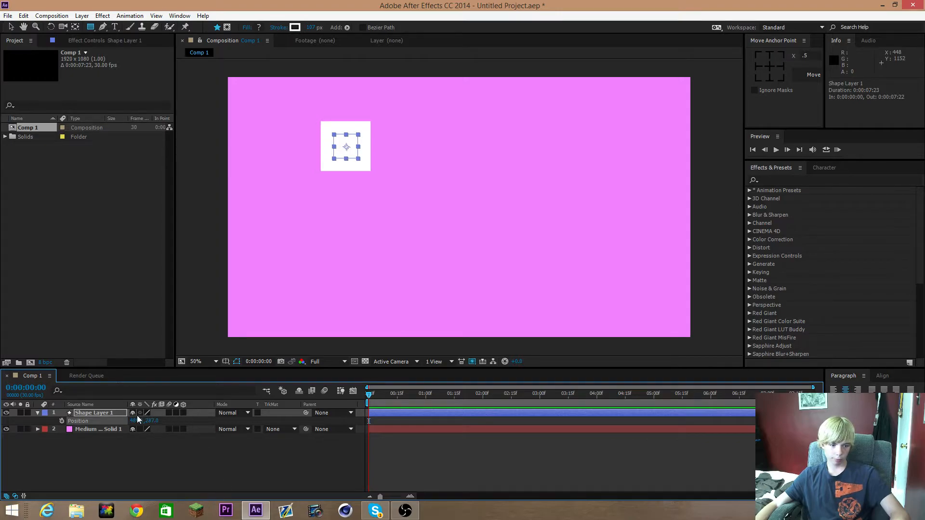
left_click_drag(346, 147, 275, 146)
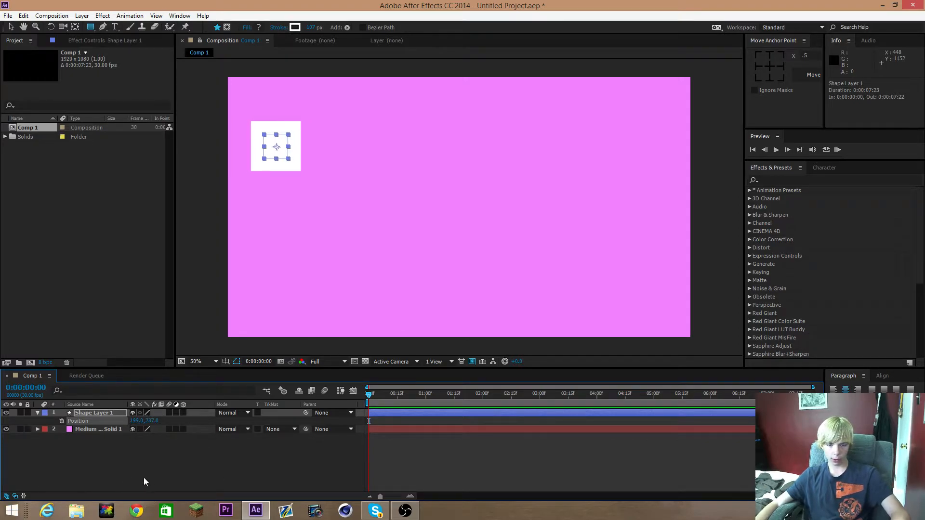
mouse_move(63, 421)
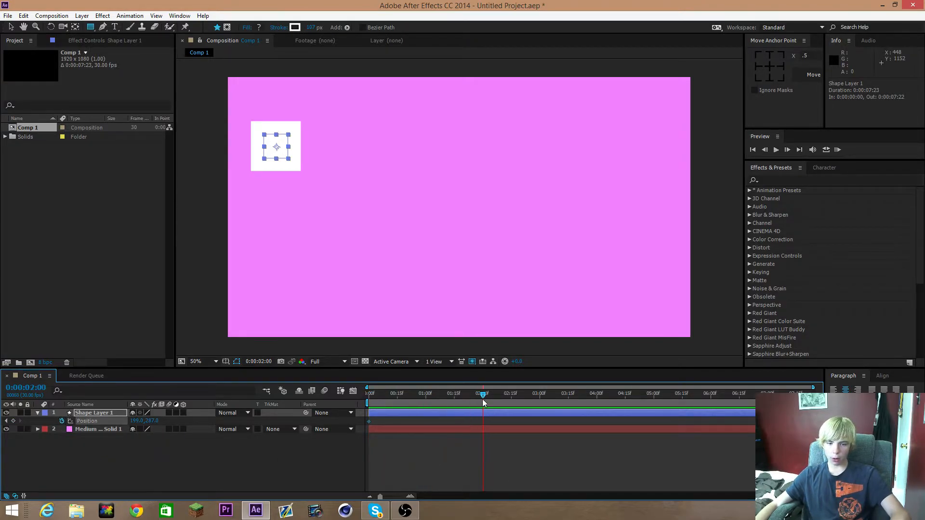
- Scrub Position X at 2 seconds to slide the square to the right side
left_click_drag(276, 146, 546, 146)
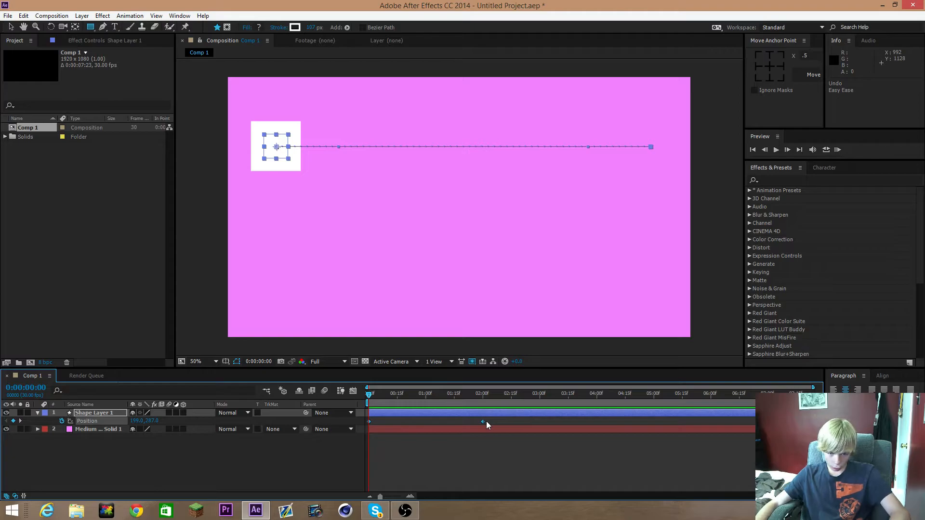
mouse_move(494, 428)
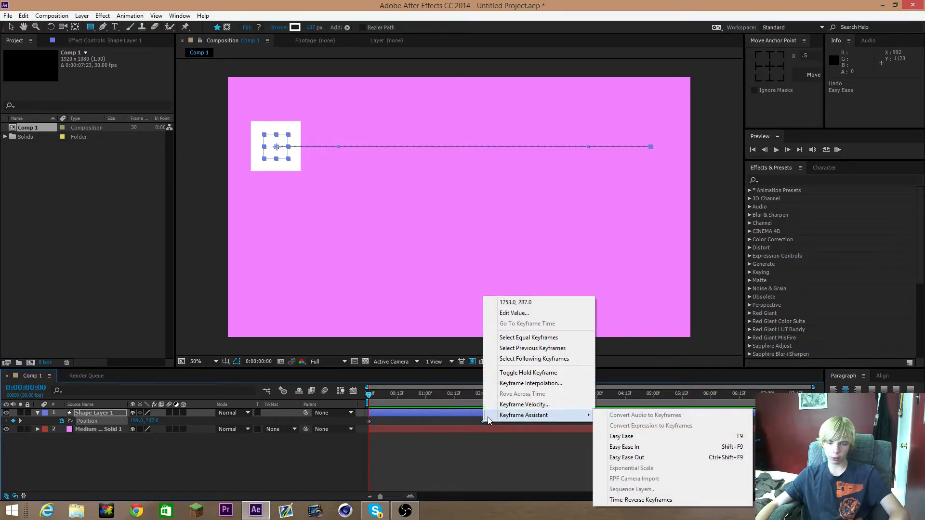
- Apply Easy Ease to both position keyframes and RAM Preview the slide
left_click(621, 436)
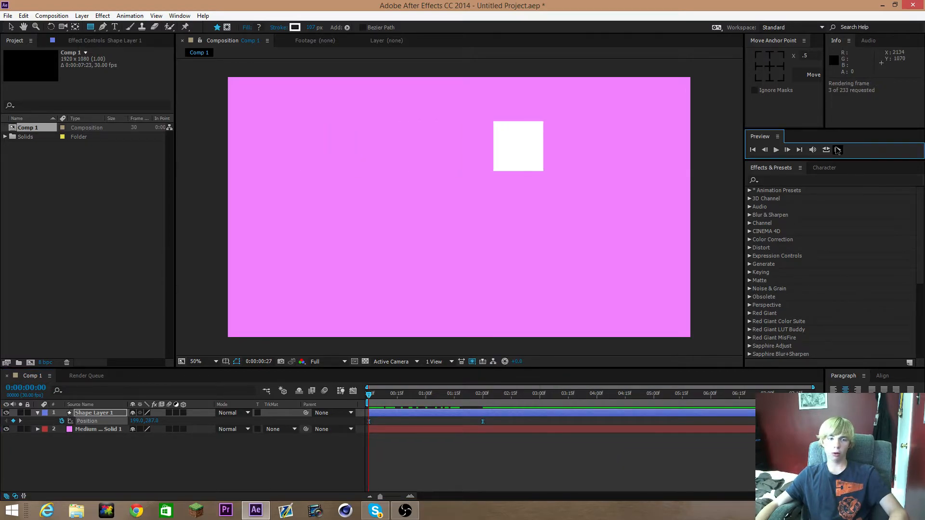
left_click(776, 149)
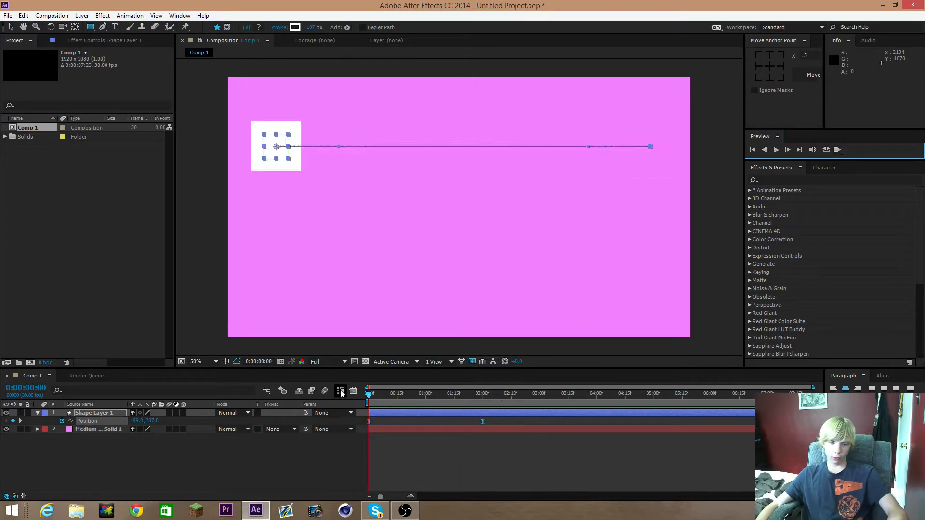
- In the Graph Editor, drag influence handles to sharpen the mid-slide speed peak
left_click(341, 391)
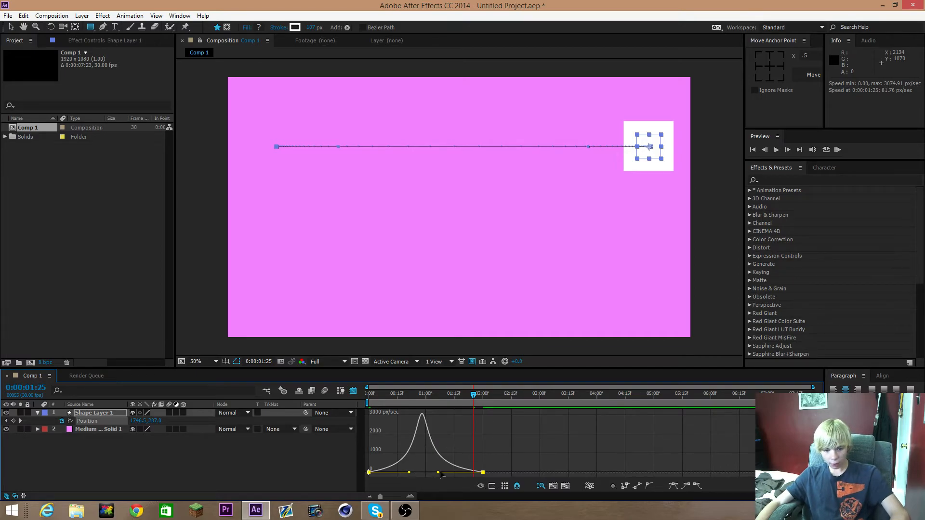
left_click_drag(441, 474, 416, 474)
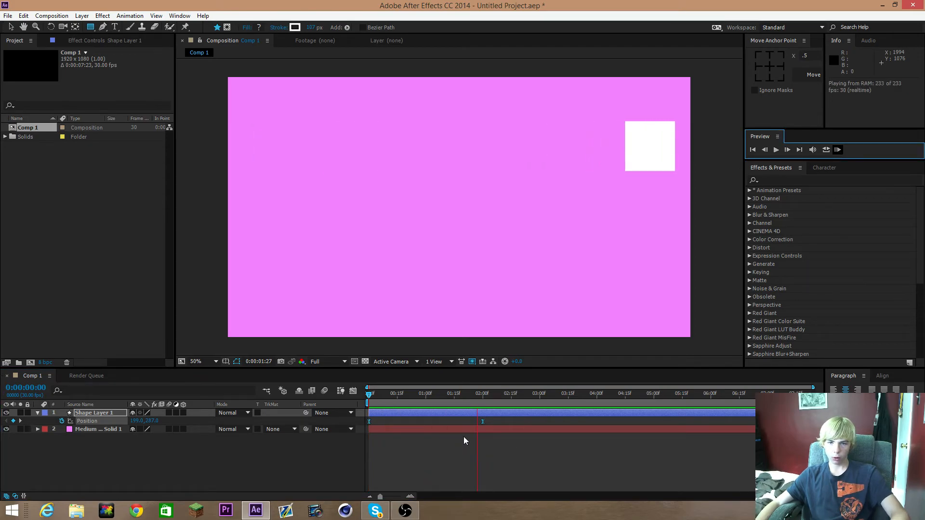
left_click(416, 394)
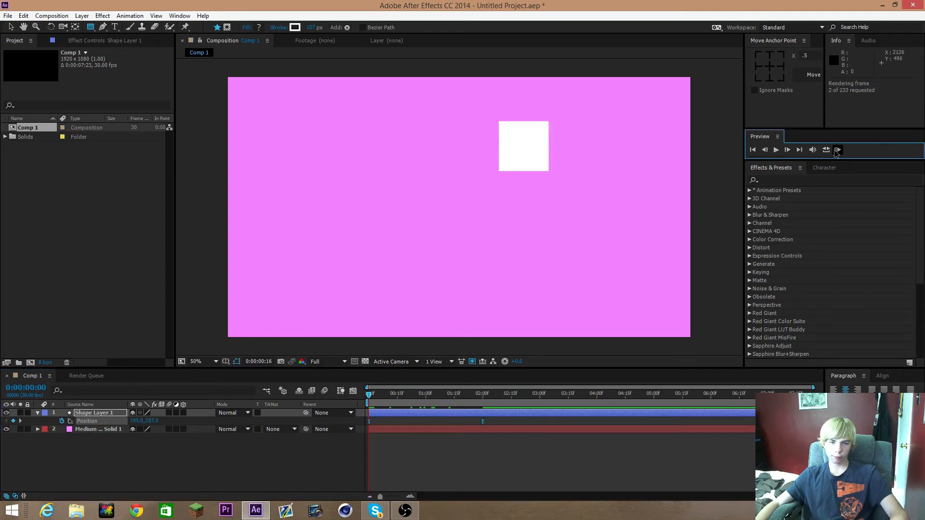
- Drag the final keyframe's influence to about 20%, lowering the speed peak
left_click(775, 149)
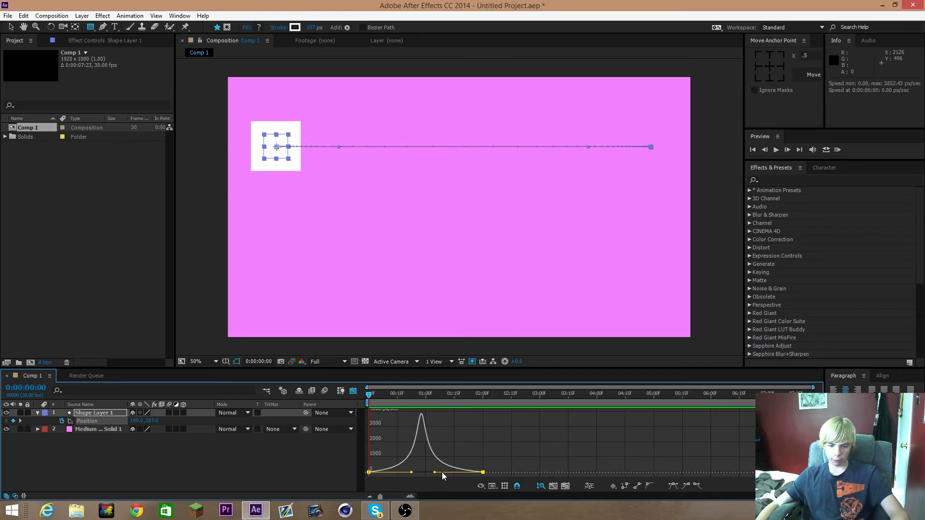
left_click_drag(442, 472, 472, 474)
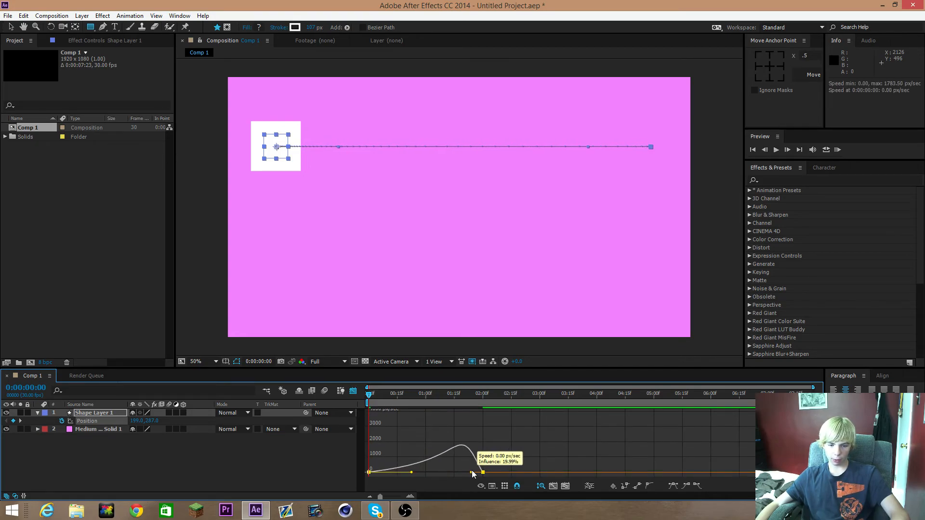